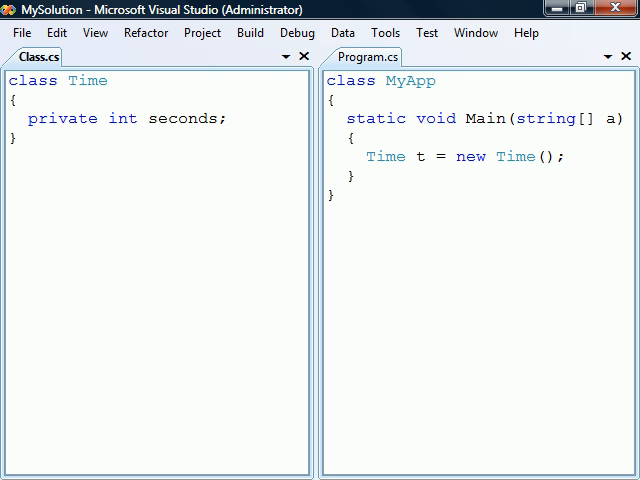
type("public int sec")
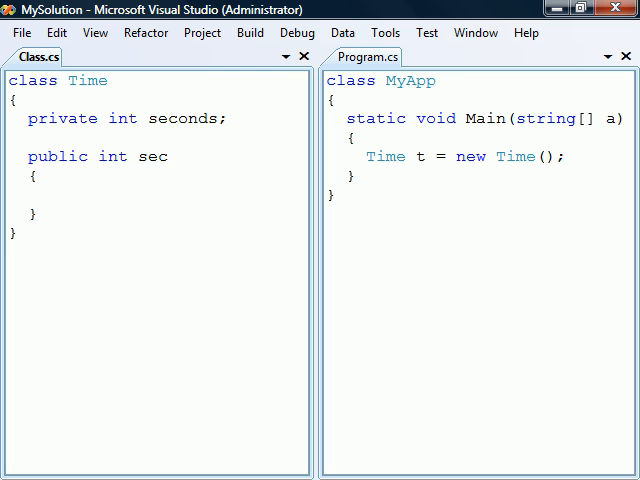
type("get { return seconds; }")
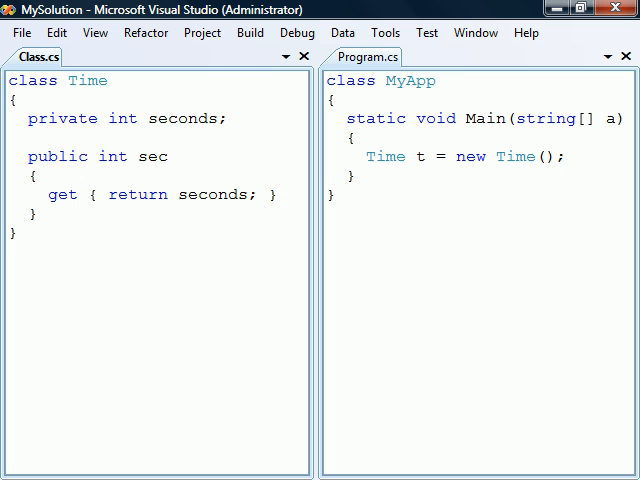
type("int s = t.sec;")
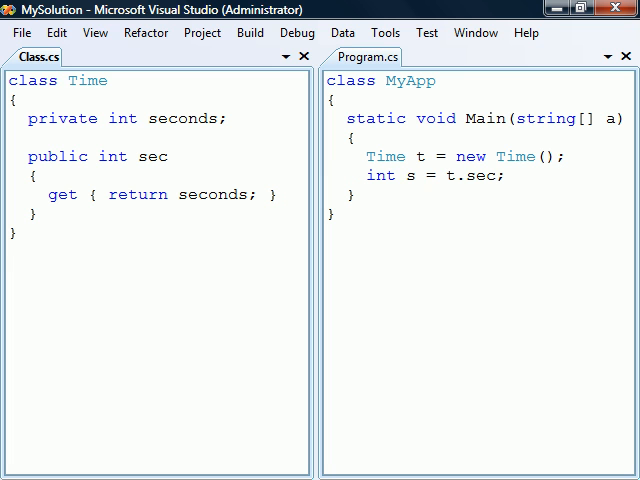
type("set { seconds = value; }")
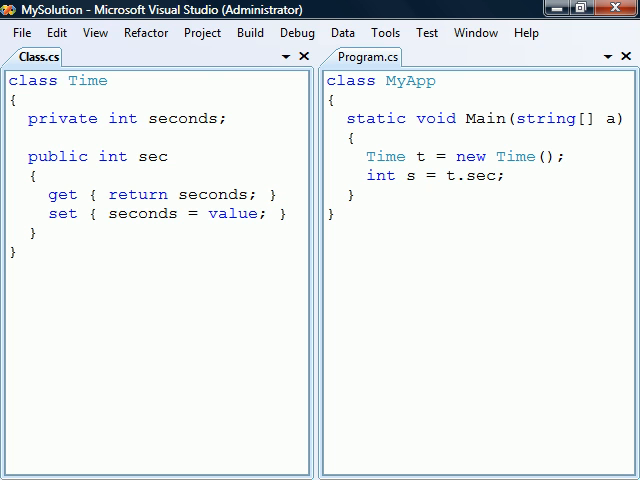
type("t.sec = s;")
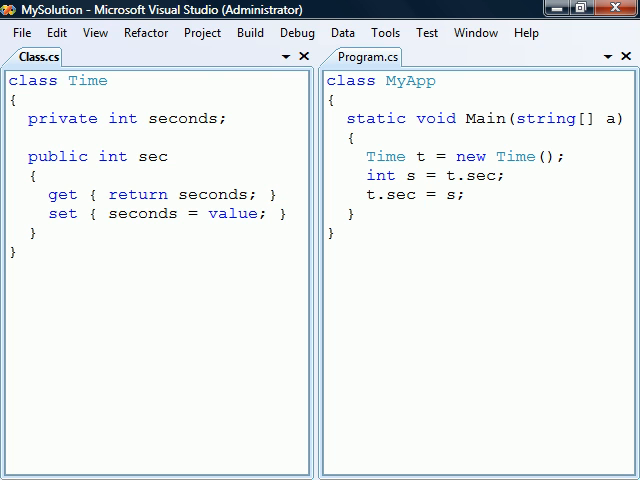
type("byte")
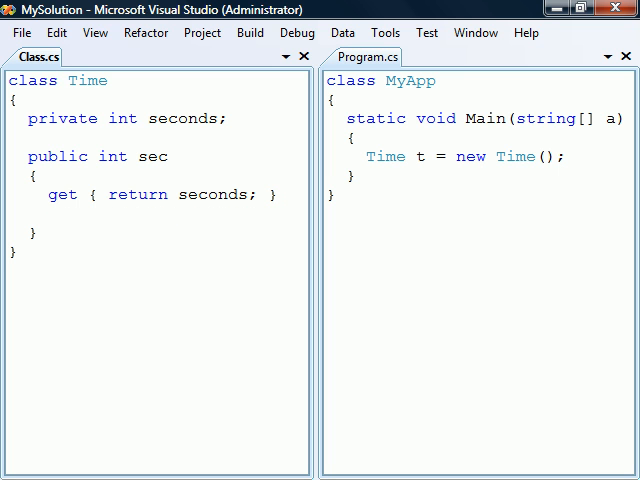
type("set { seconds = value; }")
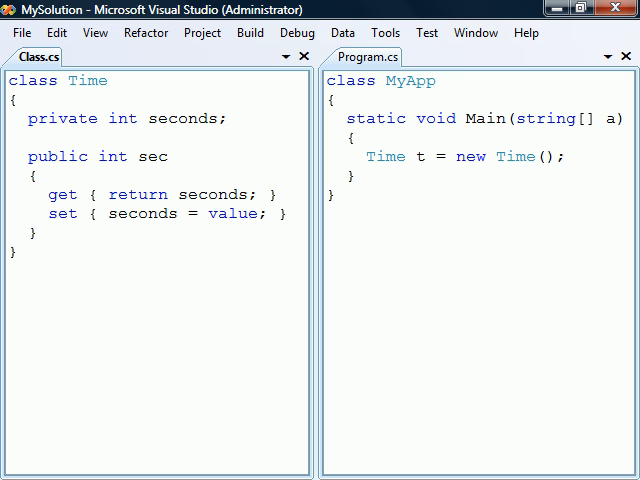
type("private")
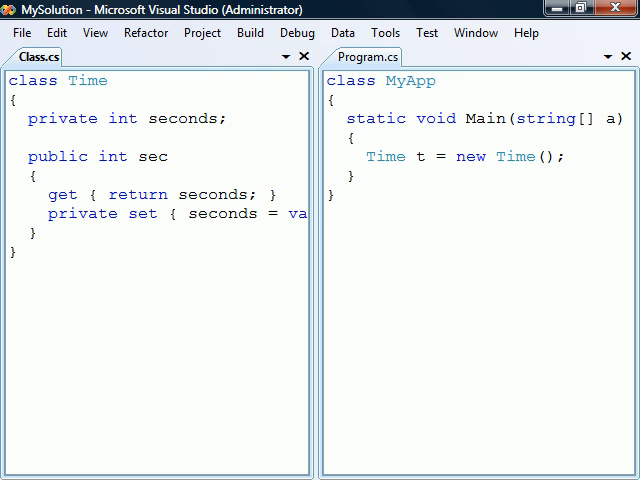